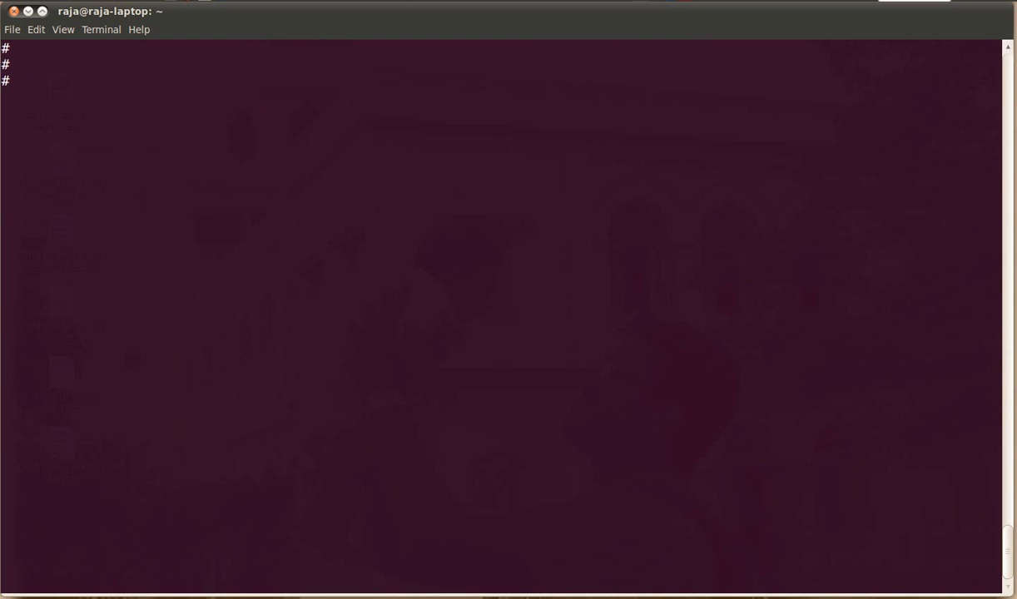
# - Check cdromd status with lssrc, start it with startsrc -s cdromd, and recheck it is active
pyautogui.write('lssrc -s cdromd')
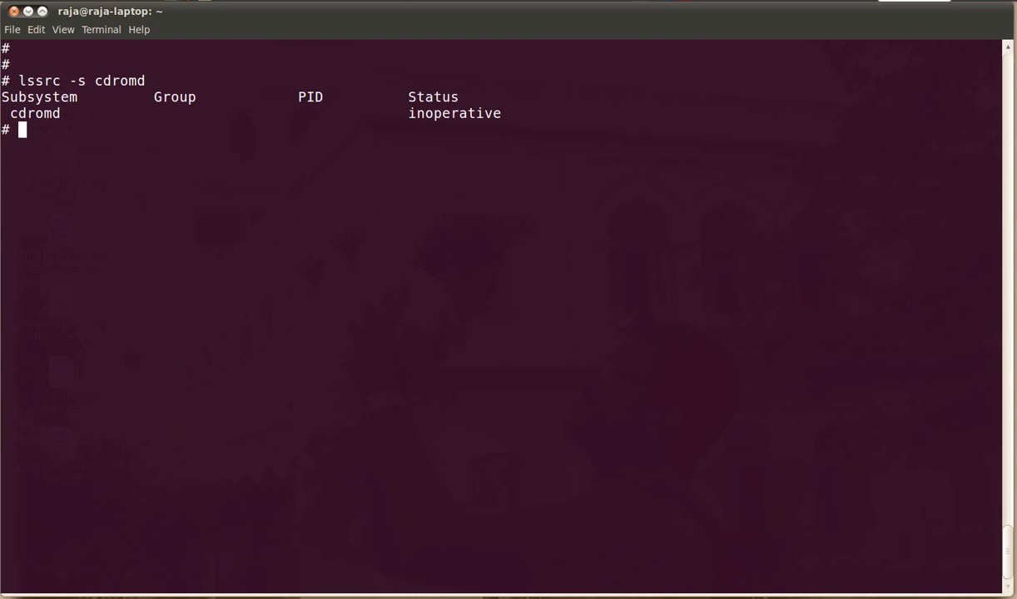
pyautogui.write('star')
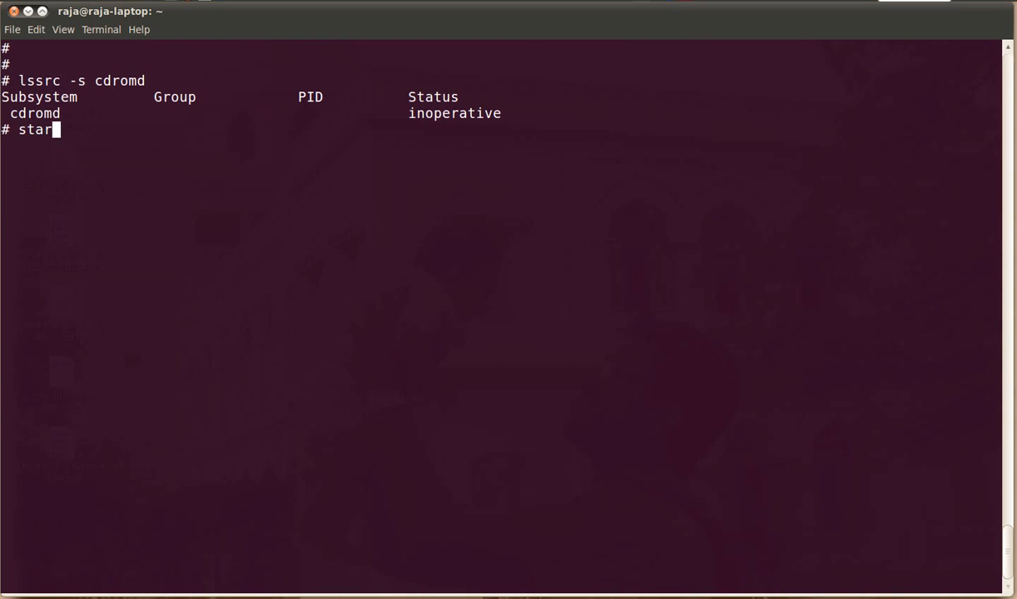
pyautogui.write('tsrc -s')
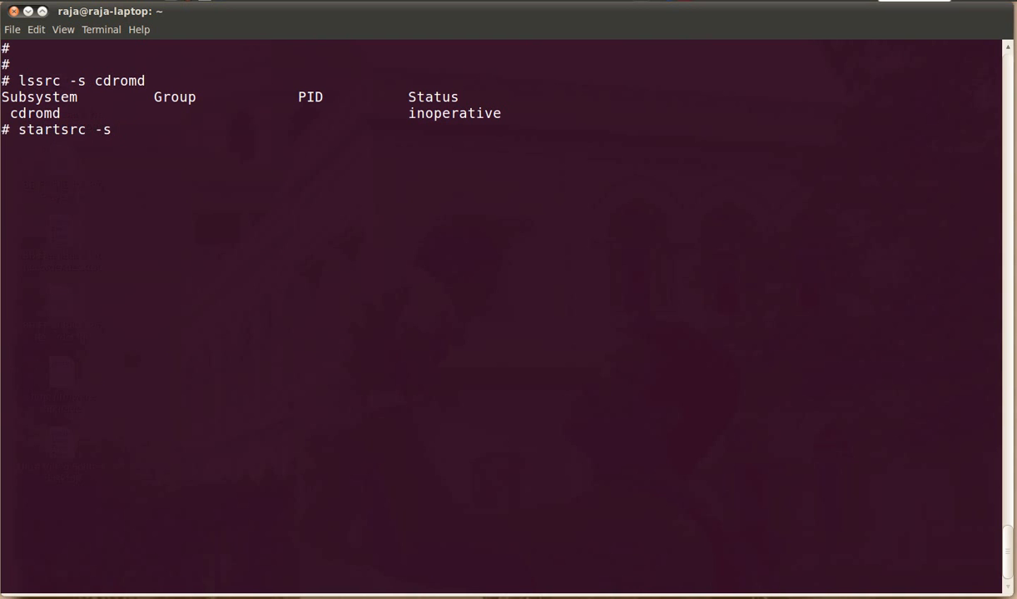
pyautogui.write('cdromd')
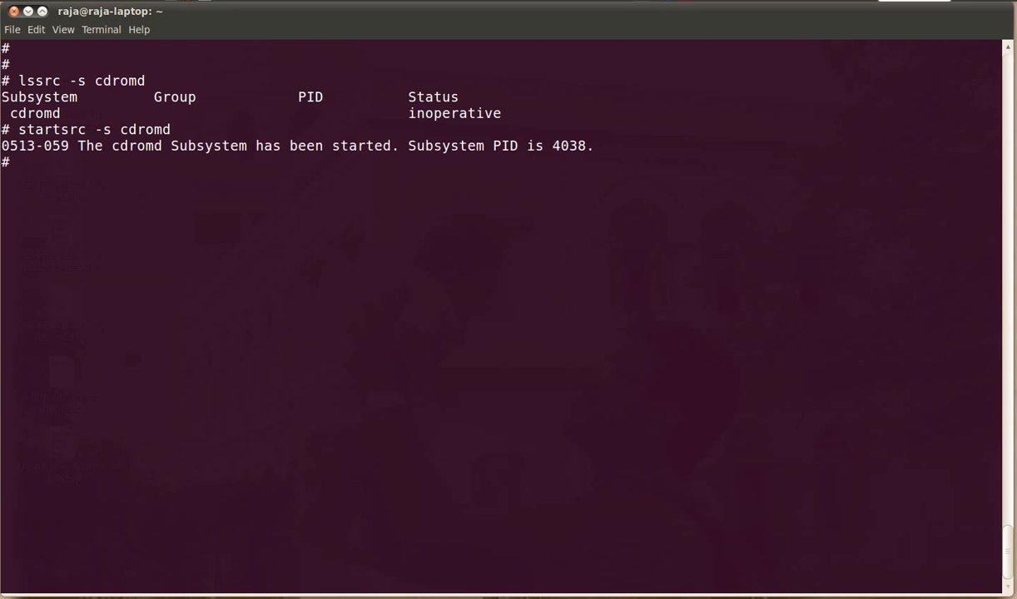
pyautogui.write('lssrc')
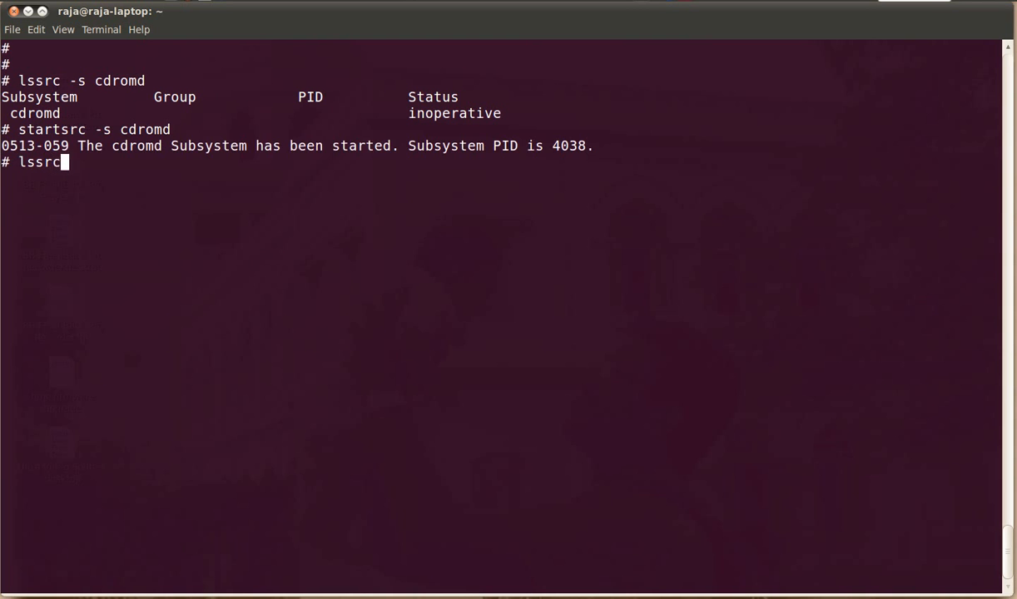
pyautogui.press('Return')
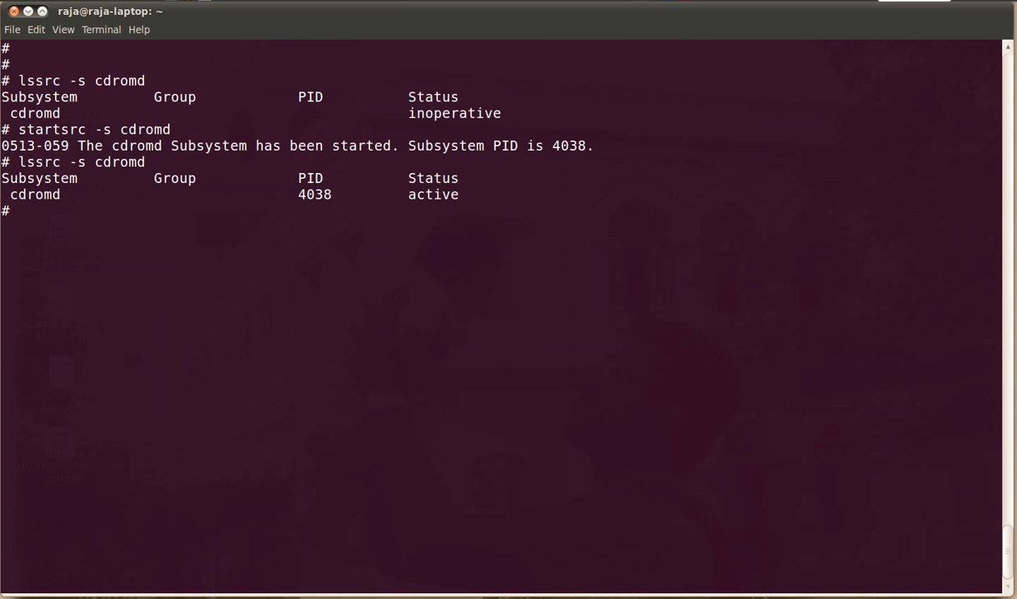
# - Show the run level with who -r and list mounted filesystems with df
pyautogui.write('who -r')
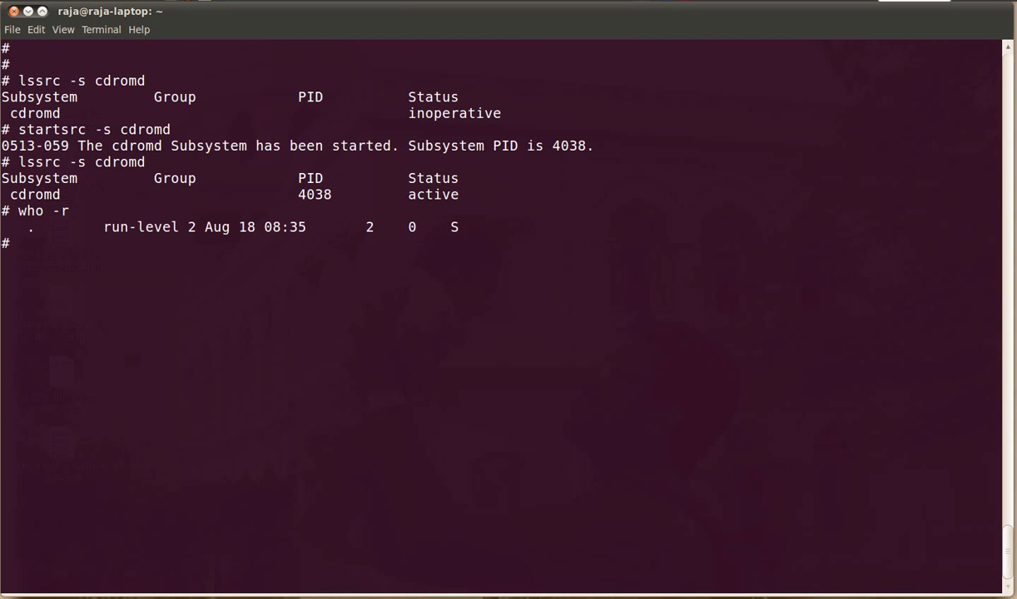
pyautogui.write('df')
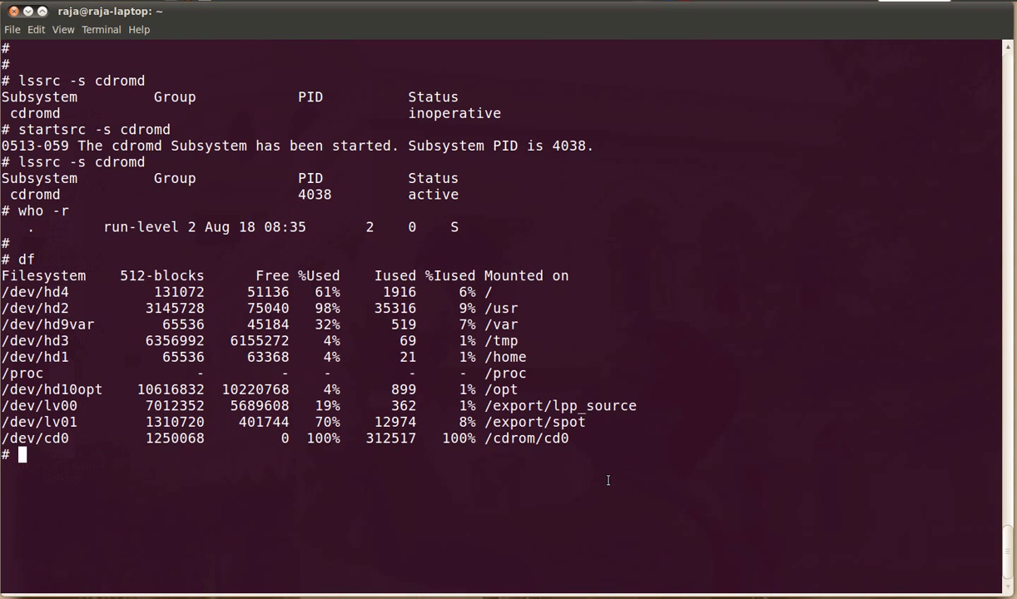
# - Unmount cd0 with cdumount, remount it with cdmount cd0, then eject it with cdeject cd0
pyautogui.write('cdumount cd0')
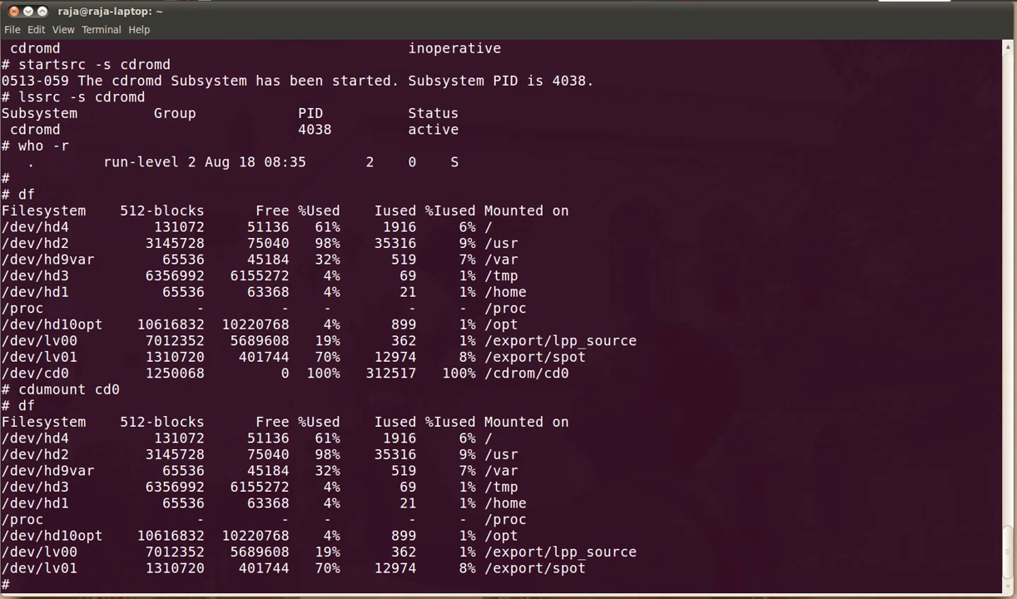
pyautogui.write('cdmount')
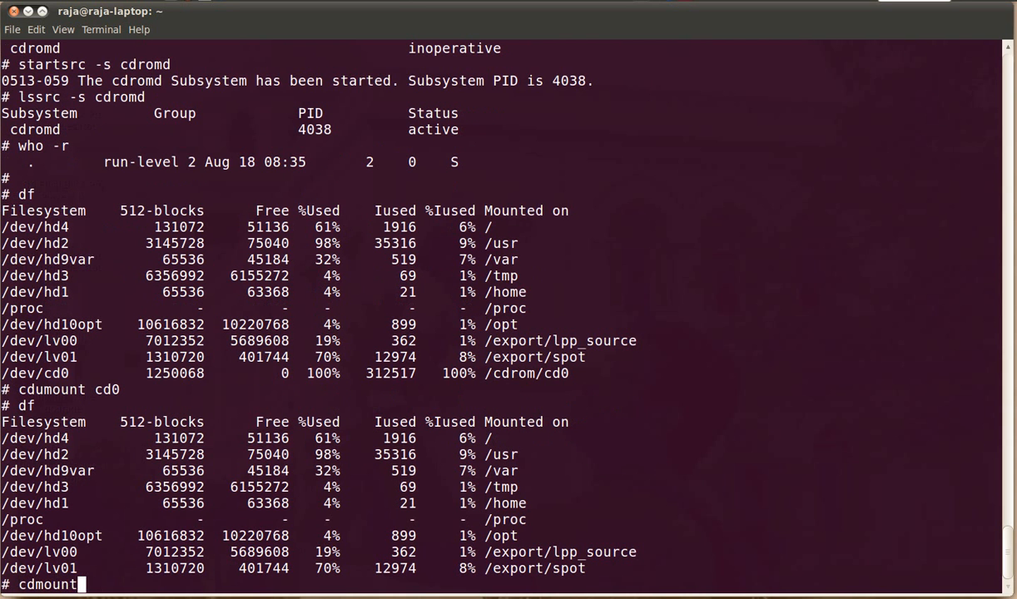
pyautogui.write('cd0')
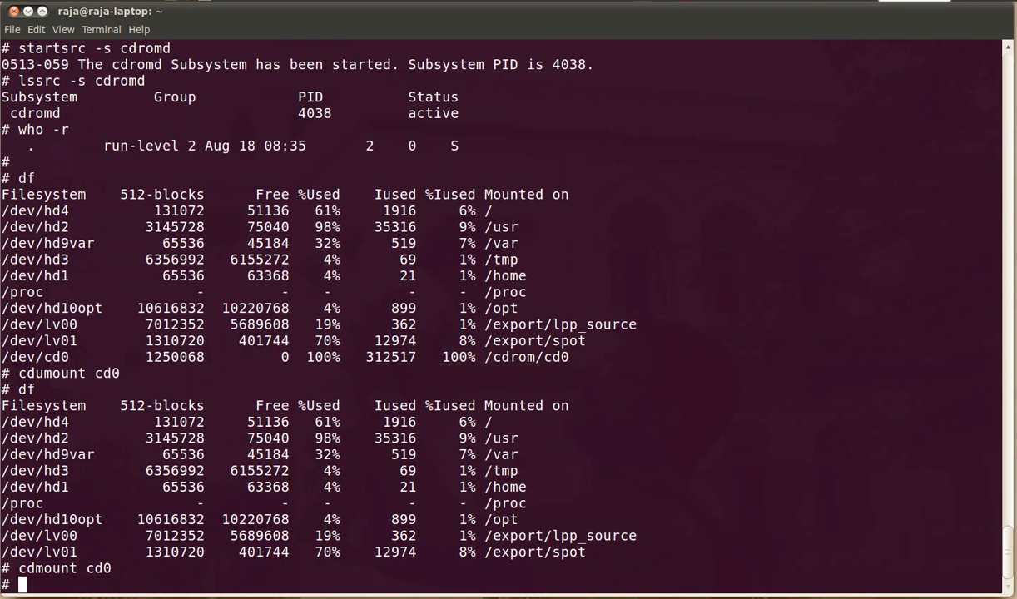
pyautogui.write('cdeject cd0')
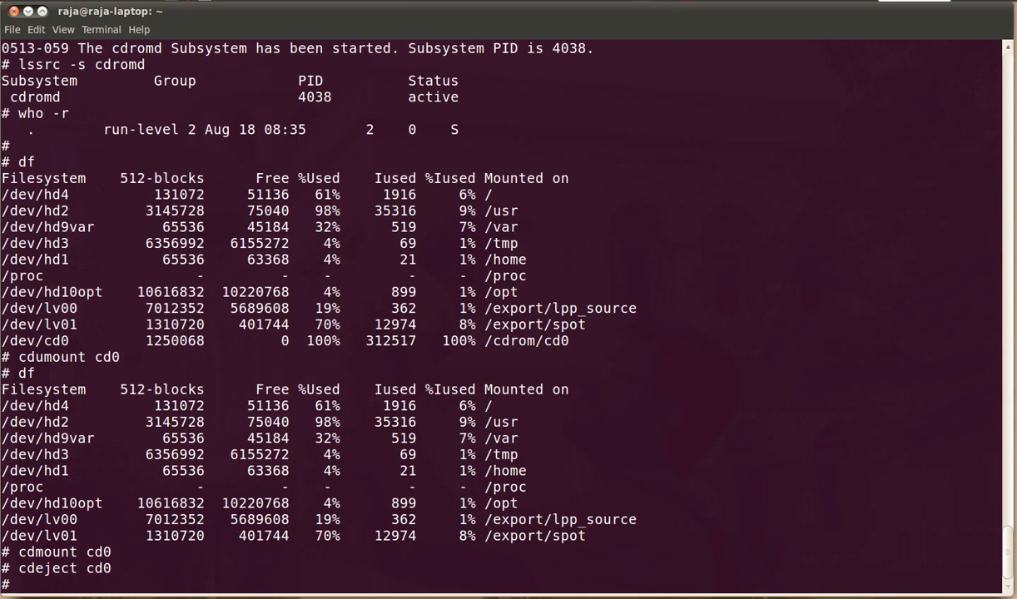
# - Run cdcheck -a cd0 and cdcheck -e cd0 to confirm cdromd manages cd0 and media is present
pyautogui.write('cdcheck')
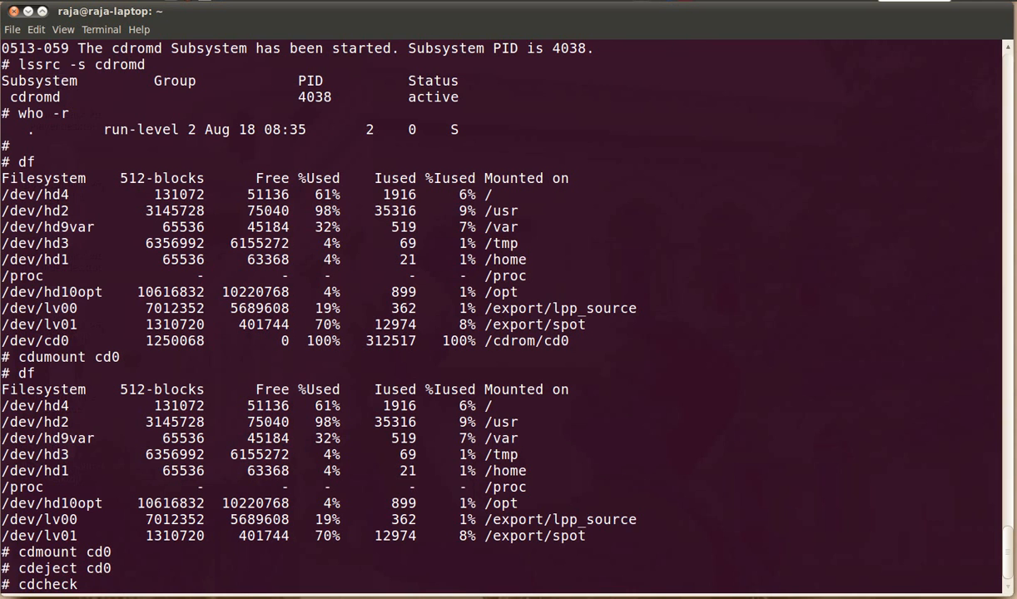
pyautogui.write('-a cd0')
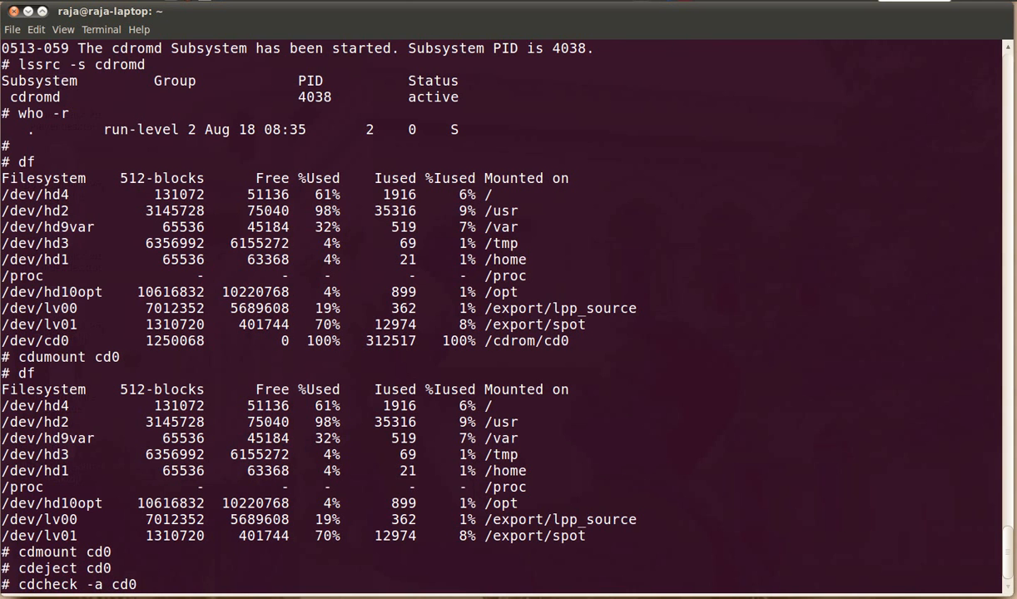
pyautogui.press('Return')
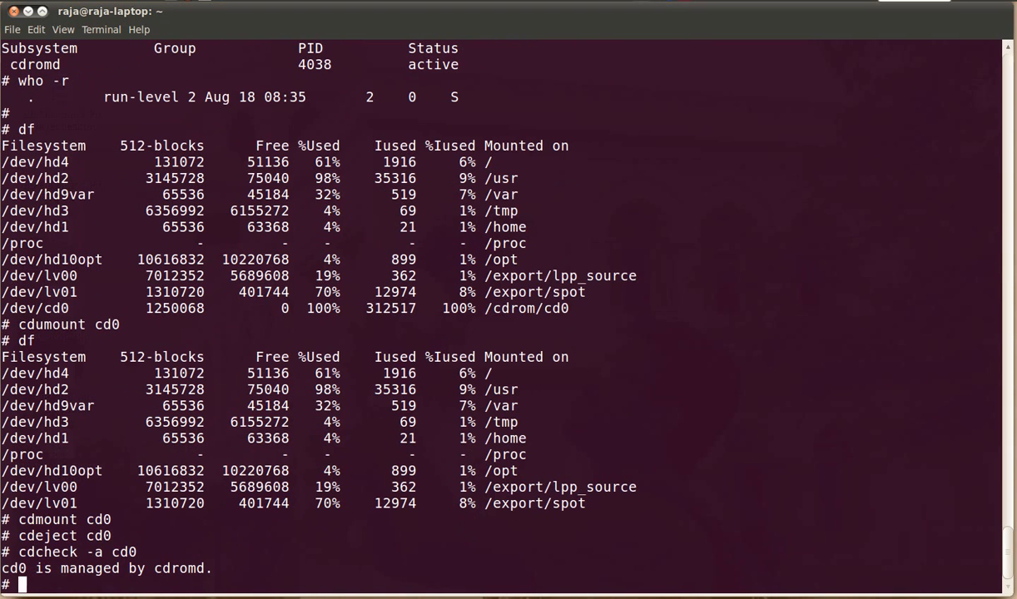
pyautogui.write('cdcheck')
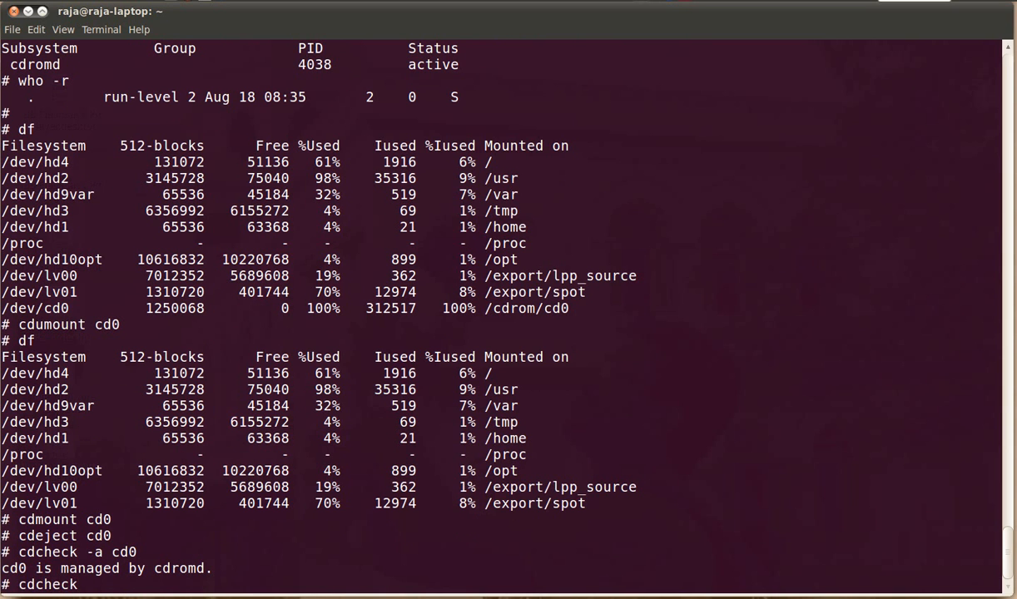
pyautogui.write('-e cd0')
pyautogui.write('df')
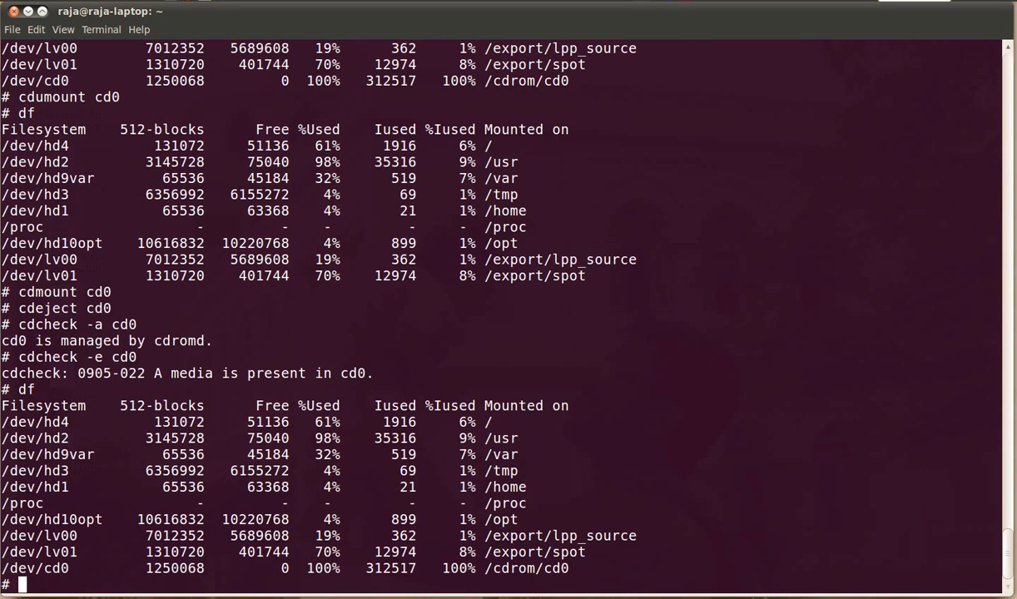
# - Unmount cd0 again with cdumount and run cdcheck -e cd0 to verify media is still present
pyautogui.write('cdumount')
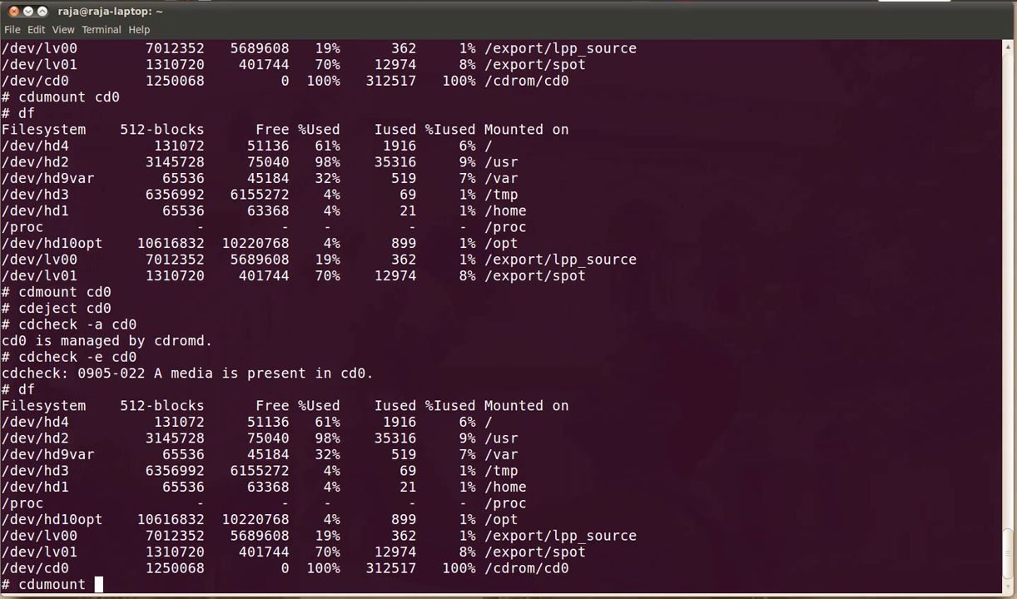
pyautogui.write('/cd')
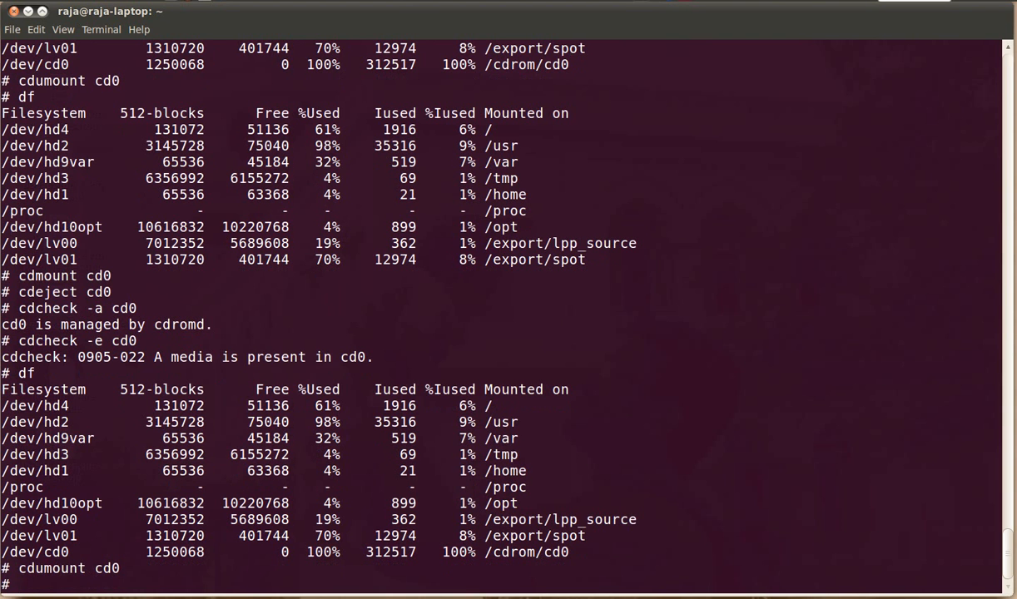
pyautogui.write('cdcheck -e cd0')
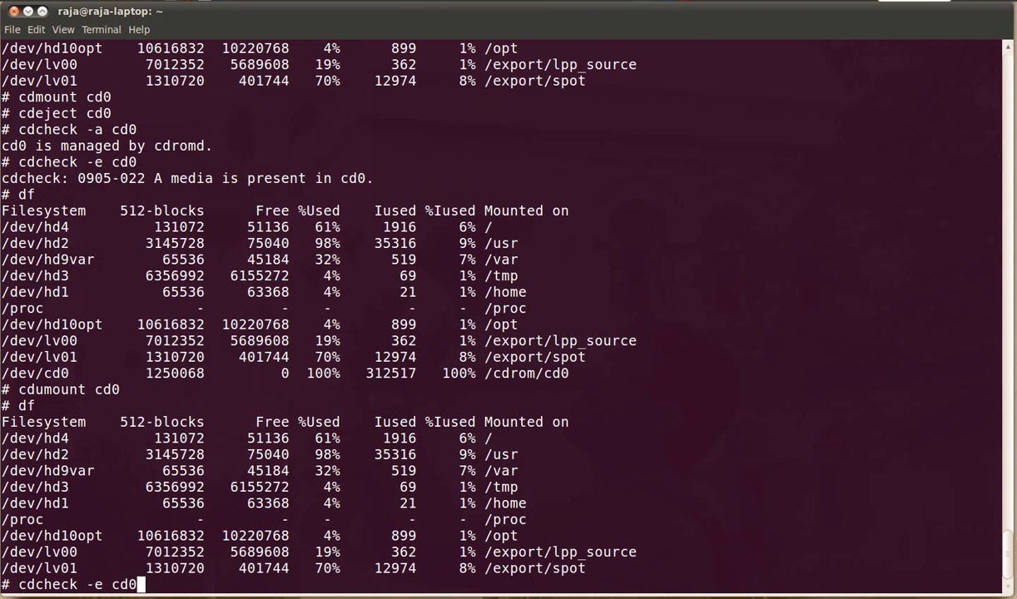
pyautogui.press('Return')
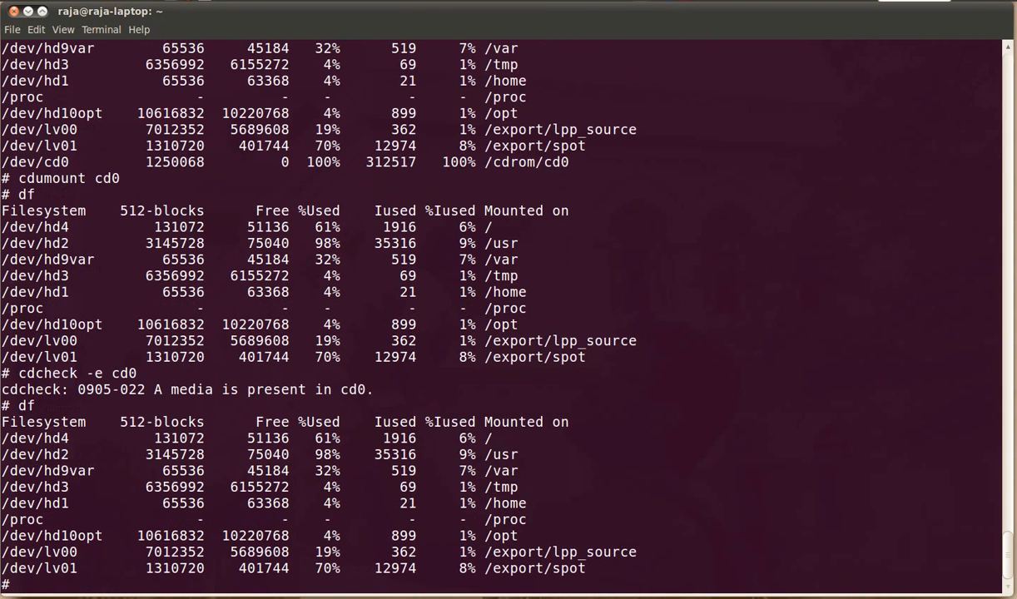